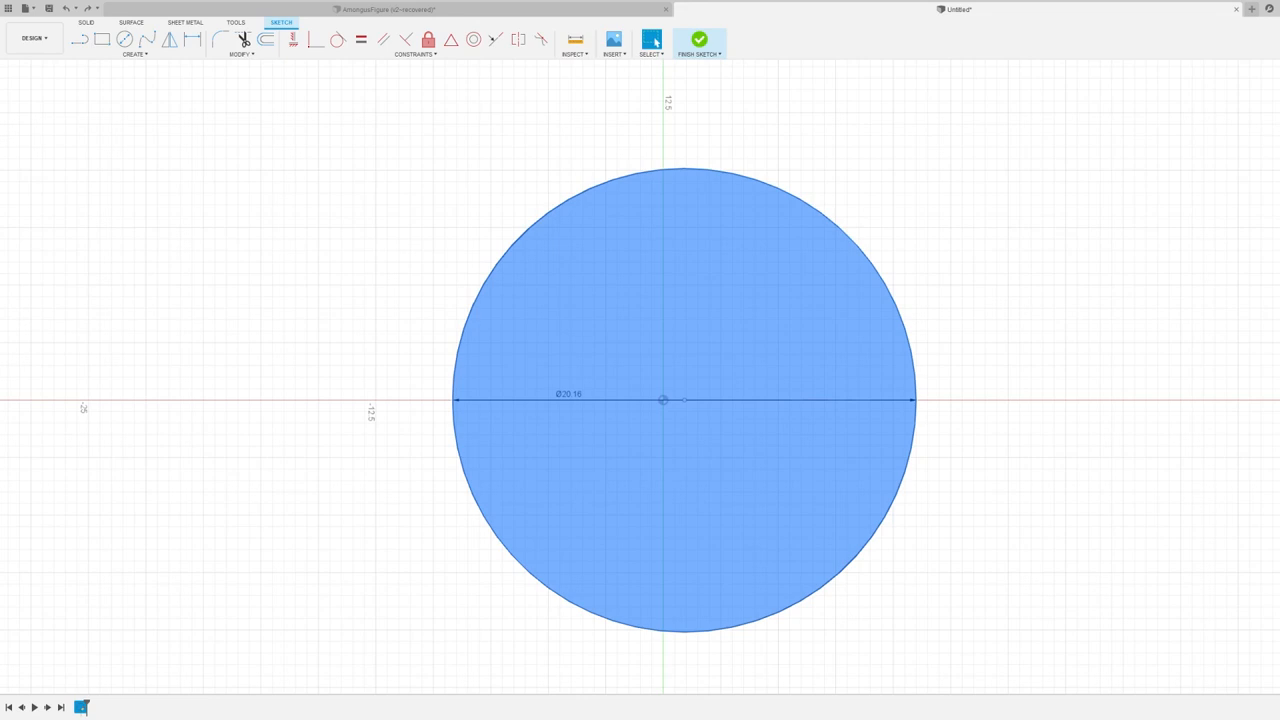
- Sketch concentric center-diameter circles for the first cylinder half and finish the sketch
click(700, 40)
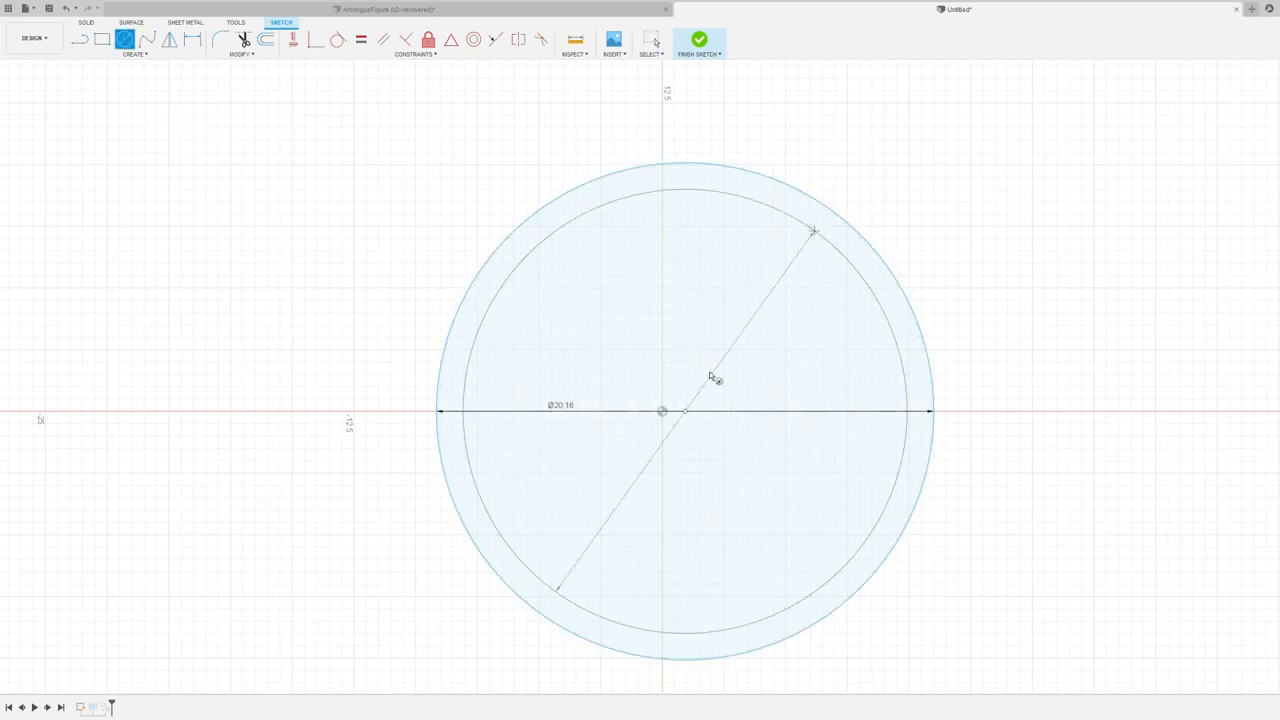
click(700, 40)
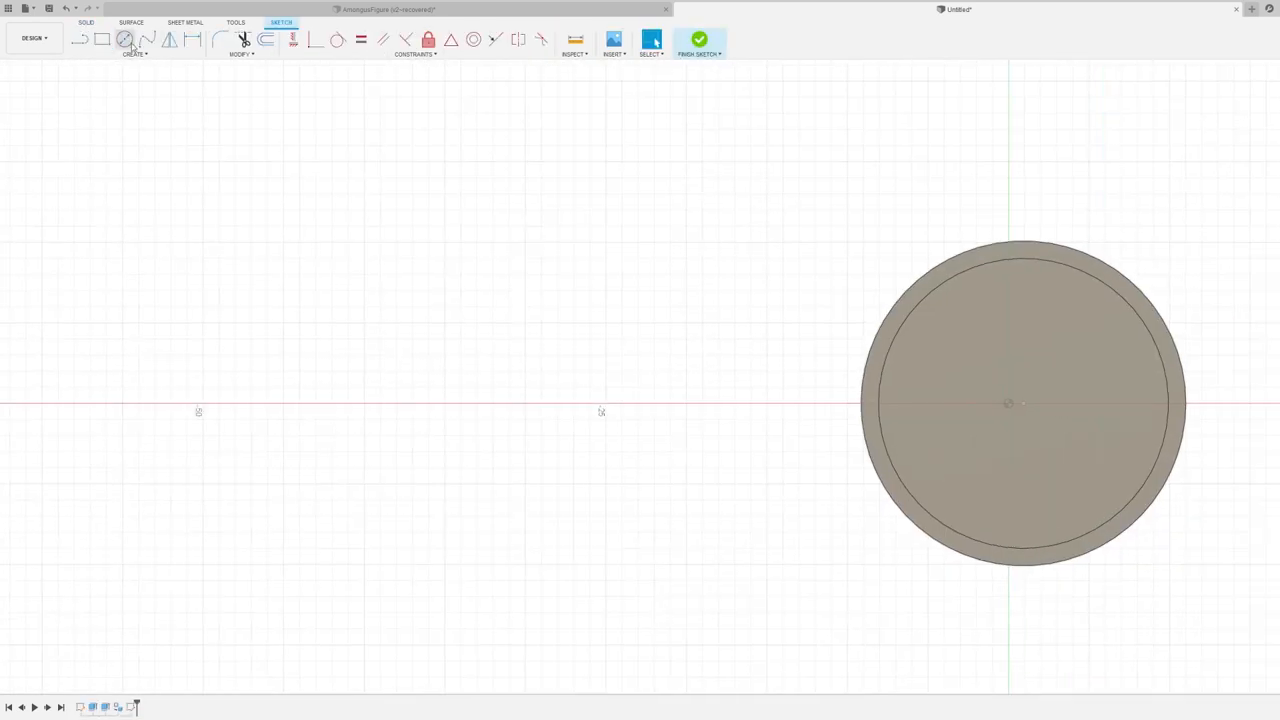
click(124, 40)
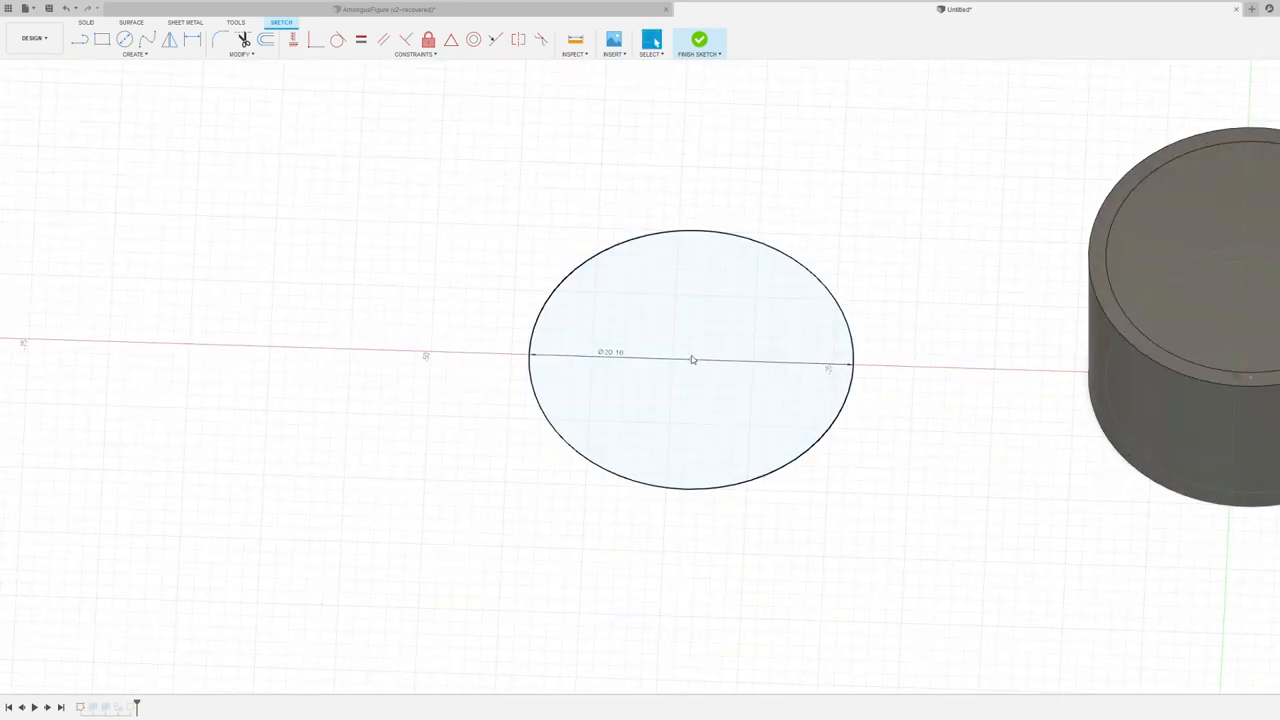
click(700, 40)
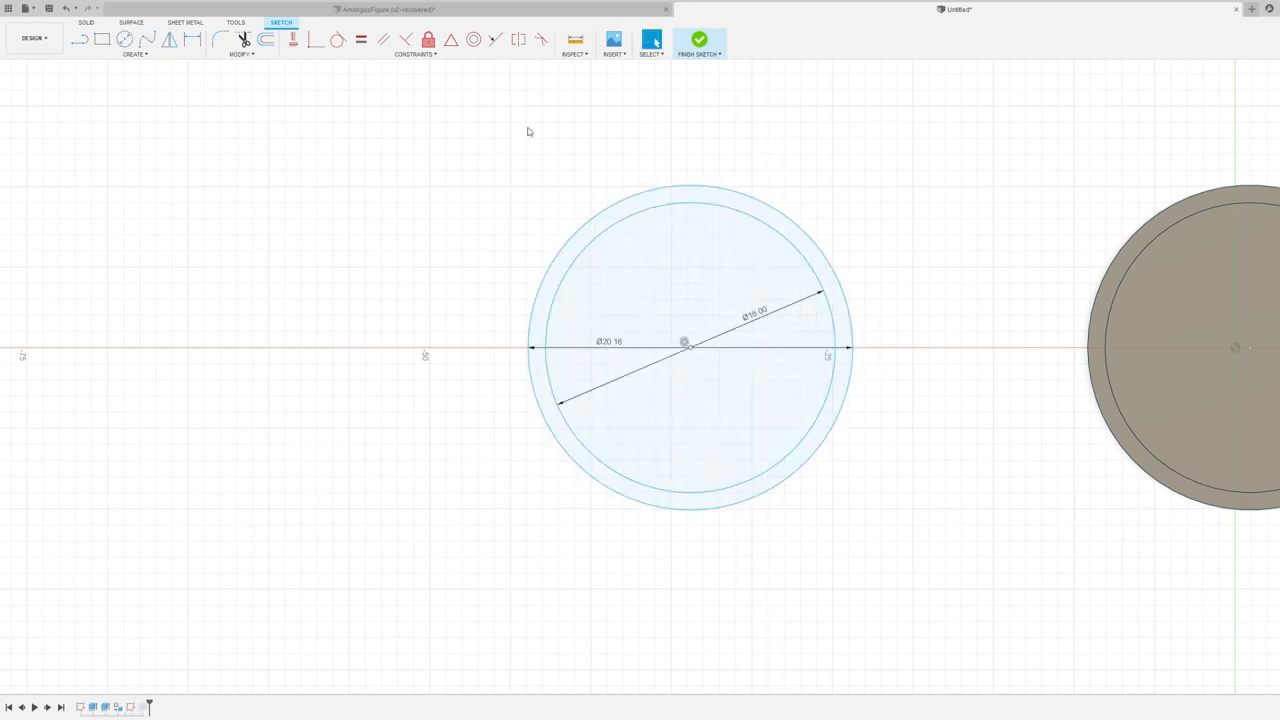
- Sketch the inner concentric circles for the hollow half with its recessed lip
click(700, 40)
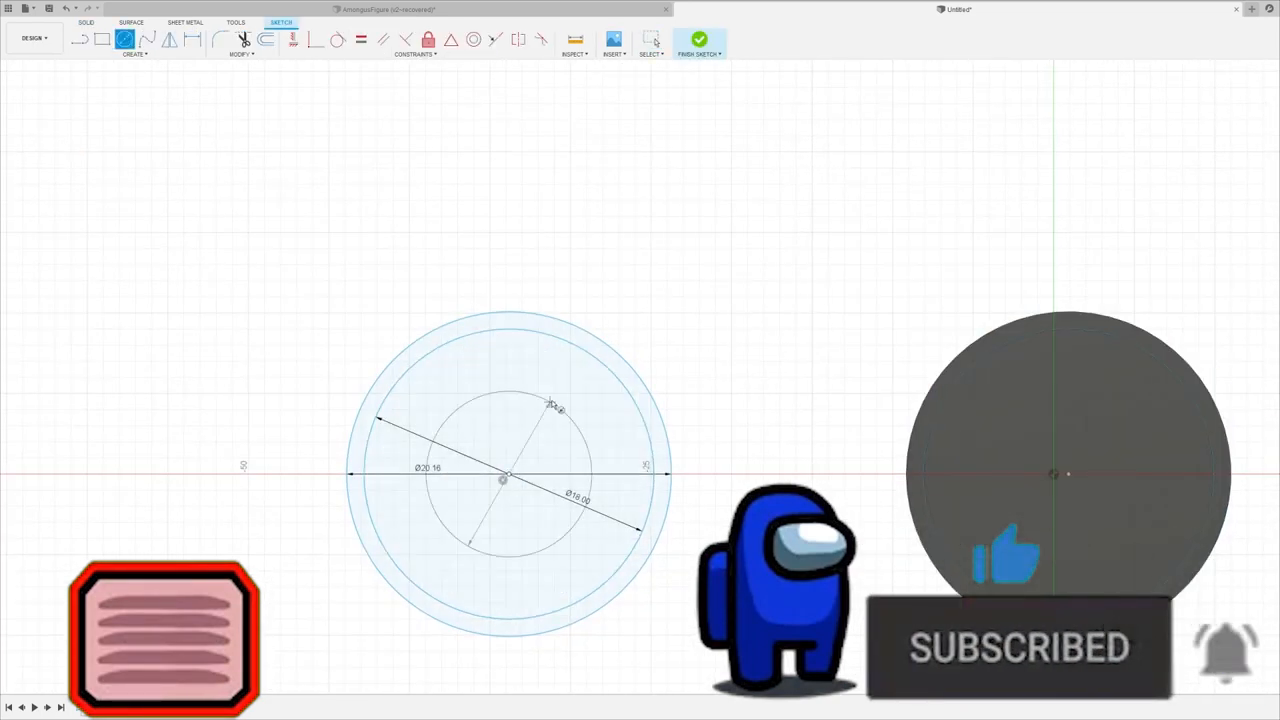
click(700, 40)
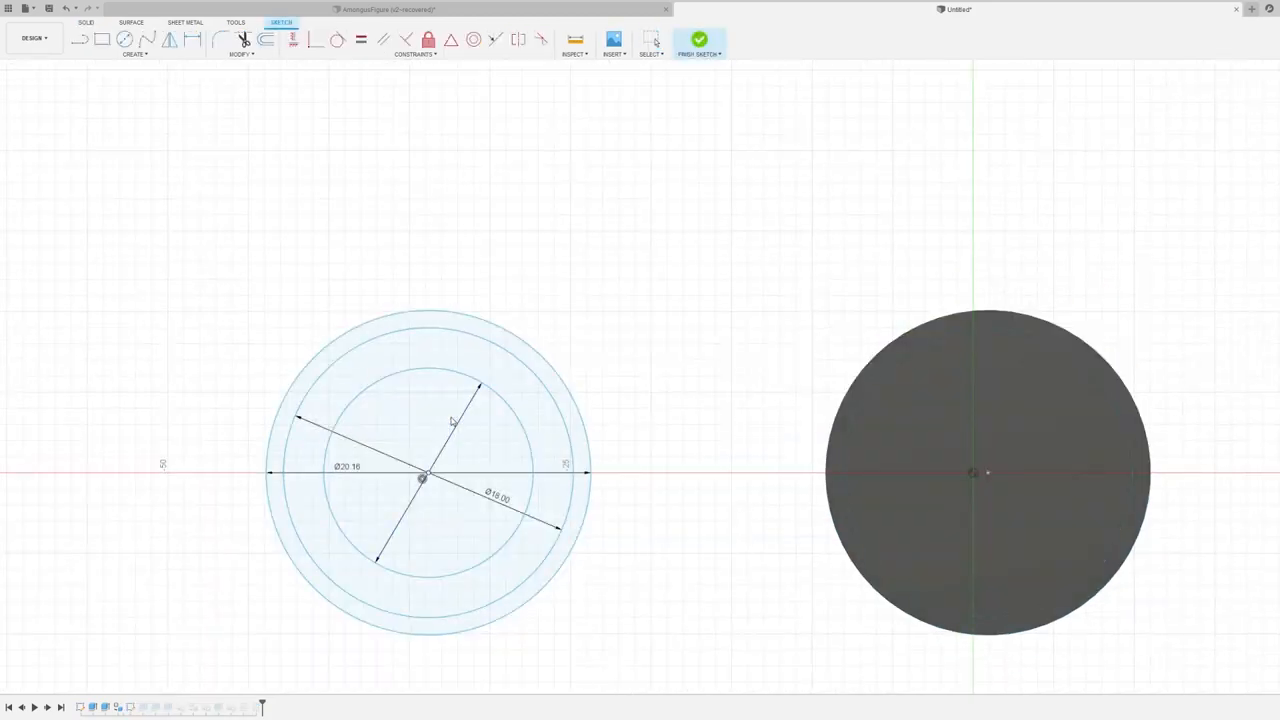
click(700, 40)
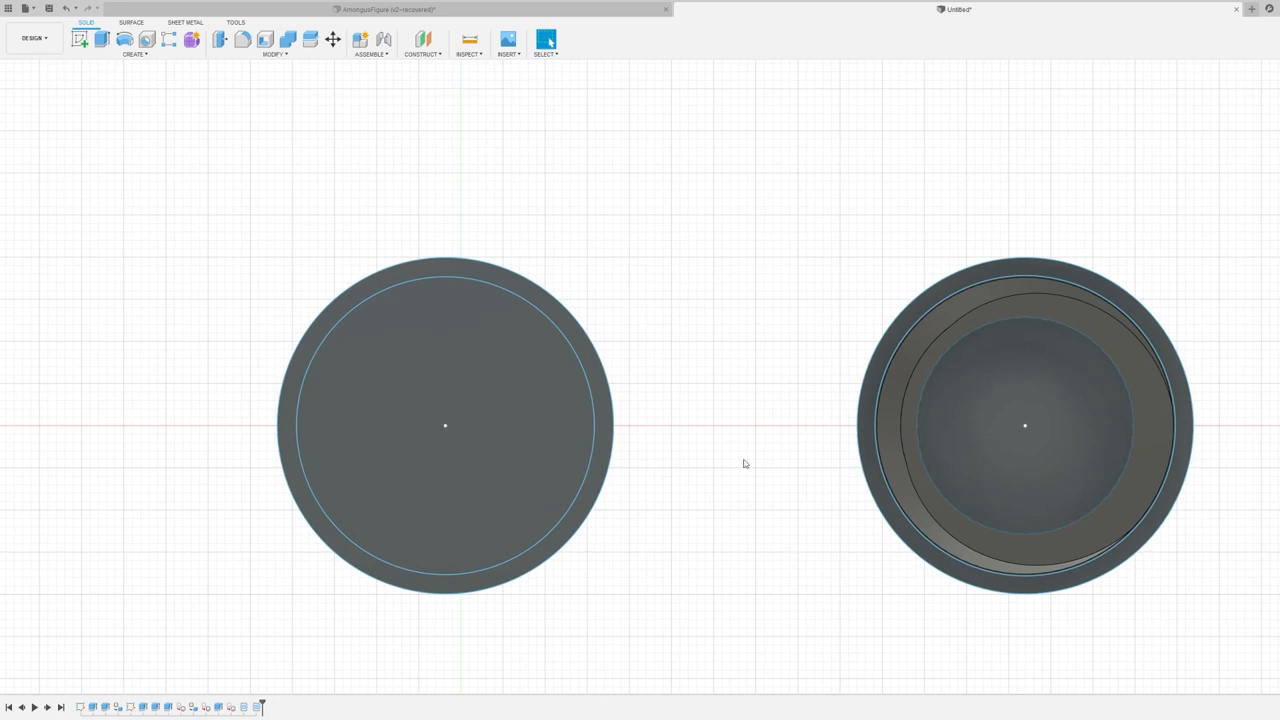
- Extrude a leg circle sketch down beneath the body and fillet the body-leg joint
click(280, 22)
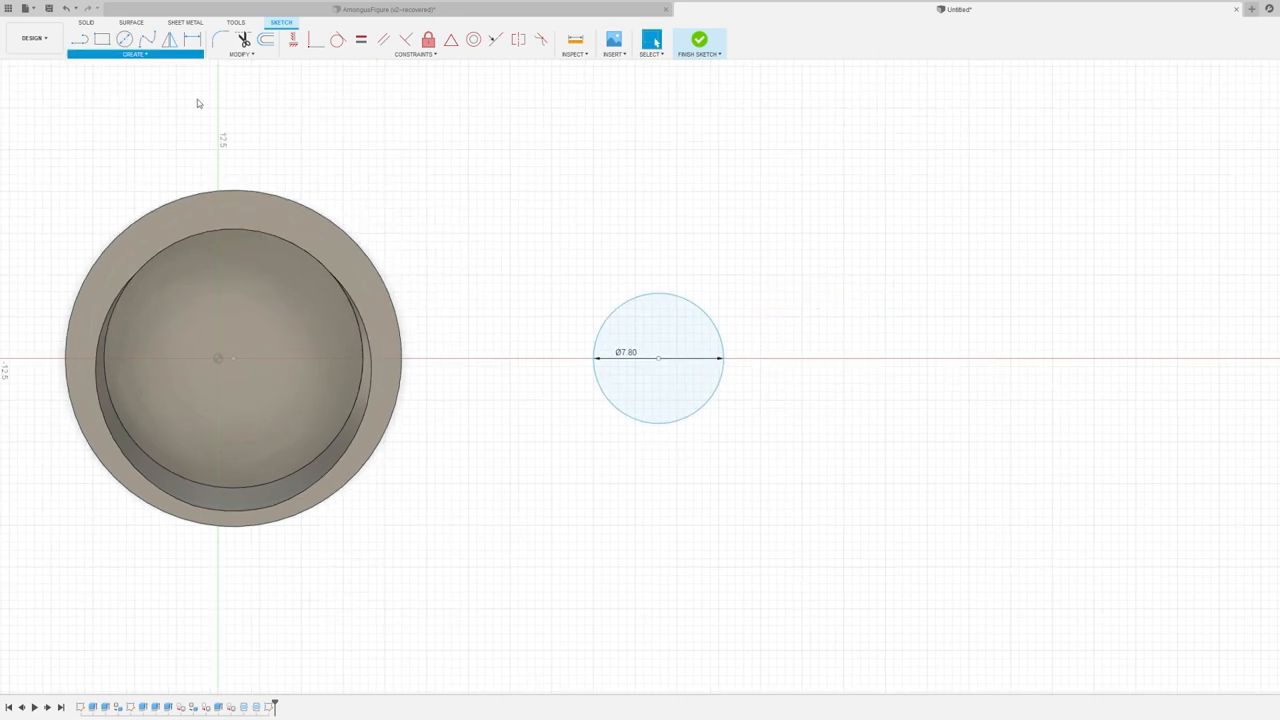
click(700, 38)
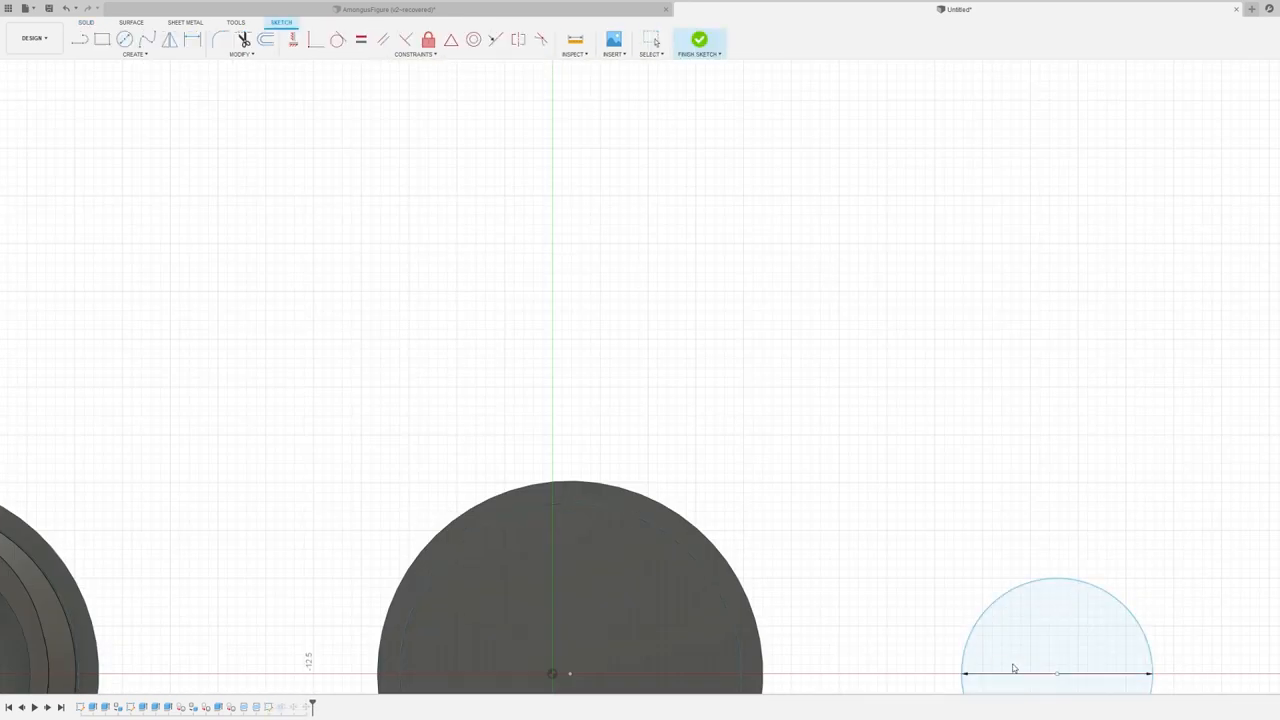
click(700, 40)
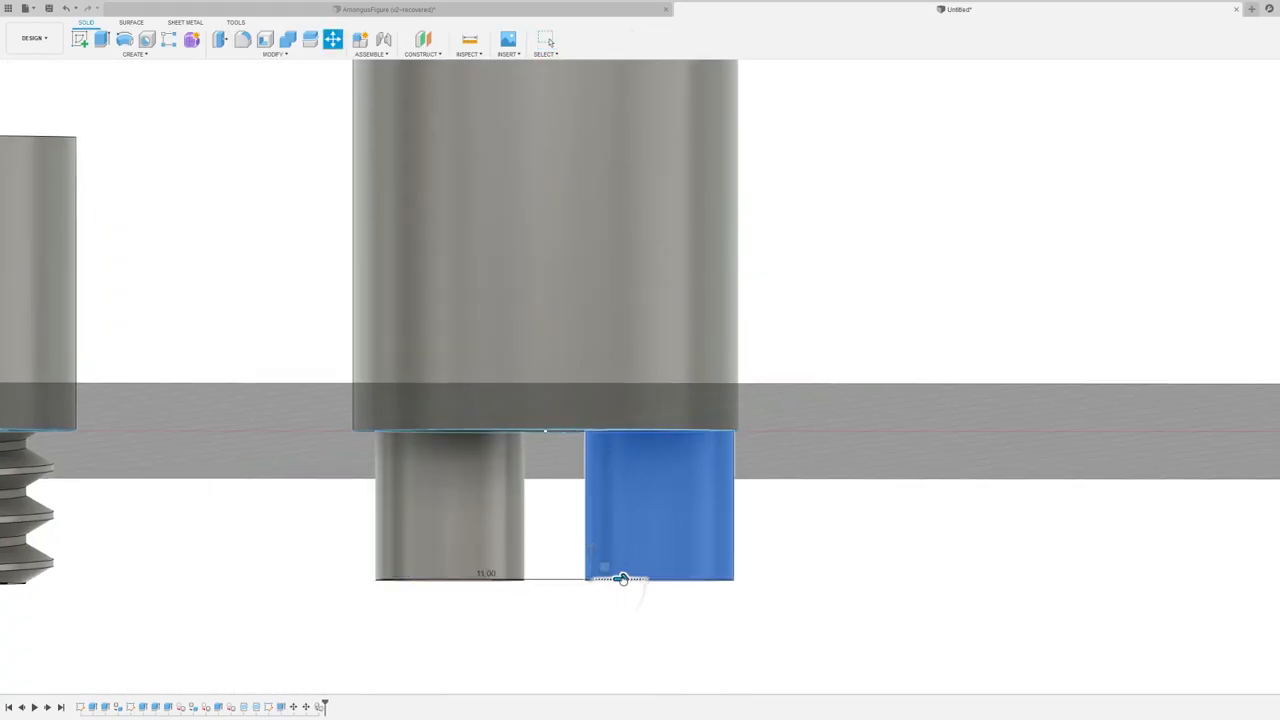
drag(620, 580, 904, 424)
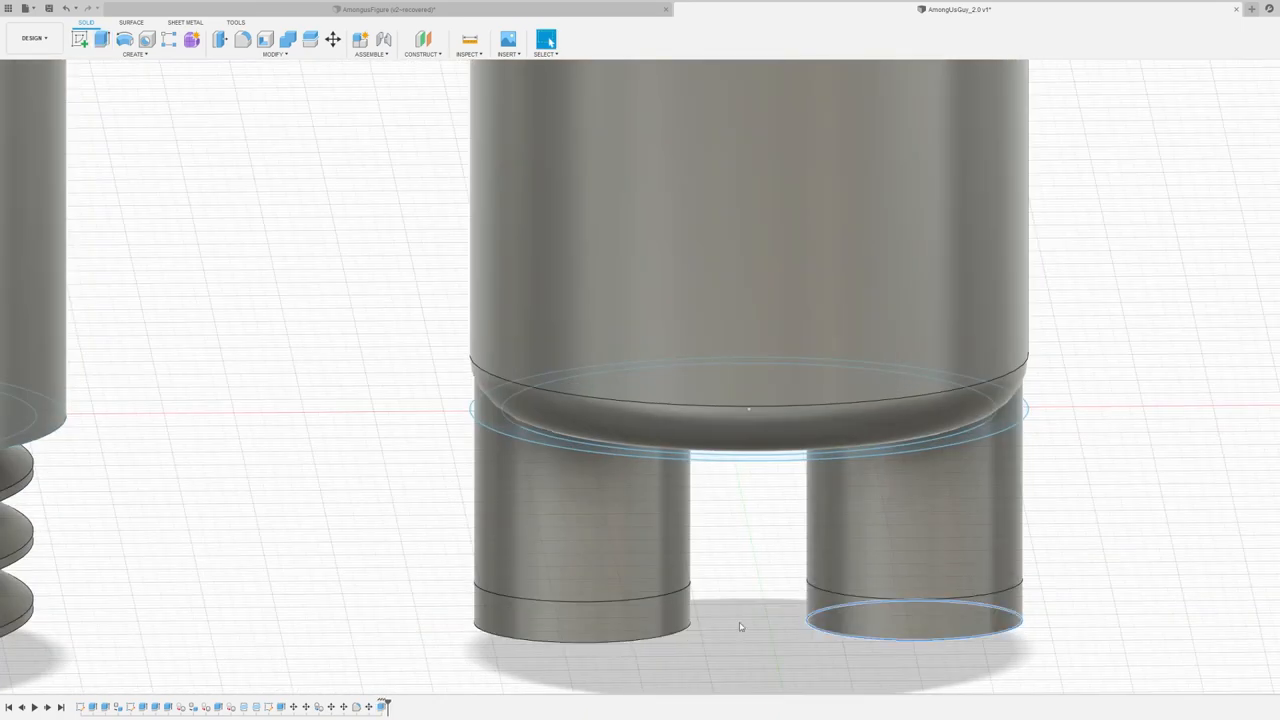
drag(740, 400, 710, 440)
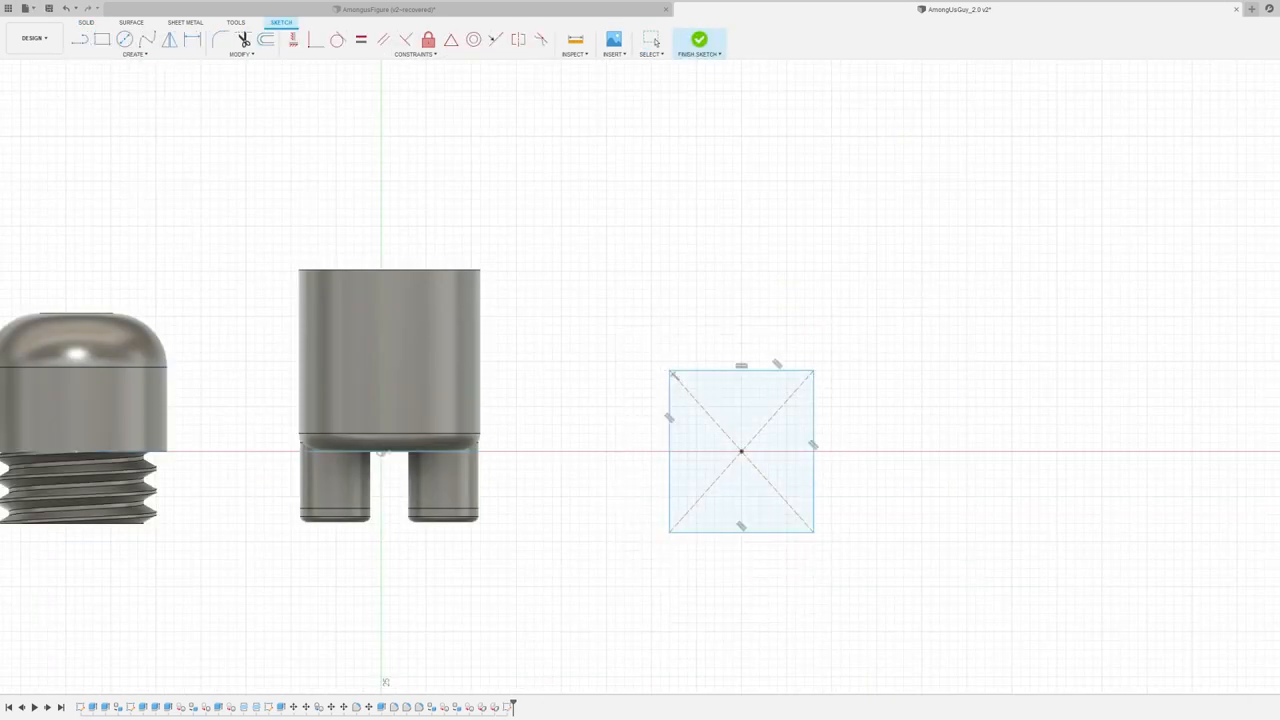
- Extrude the backpack rectangle into a flat block and sketch a second rectangle beside the body
click(700, 40)
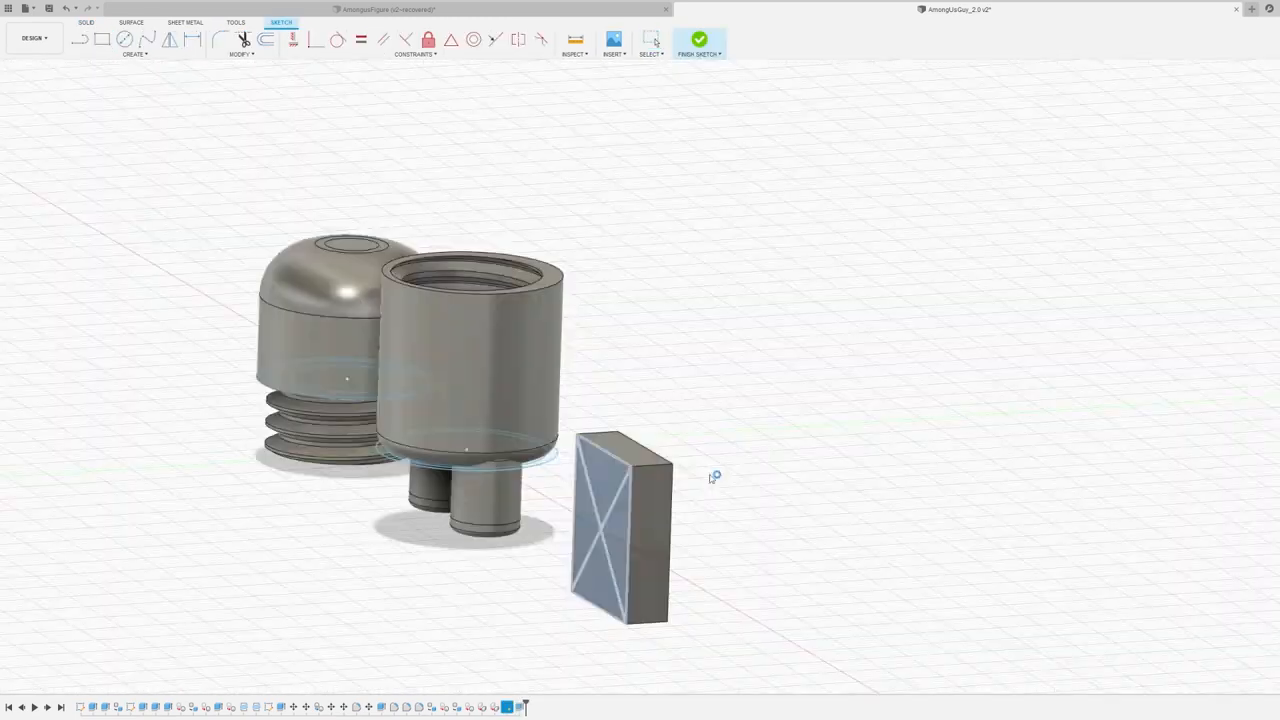
click(700, 40)
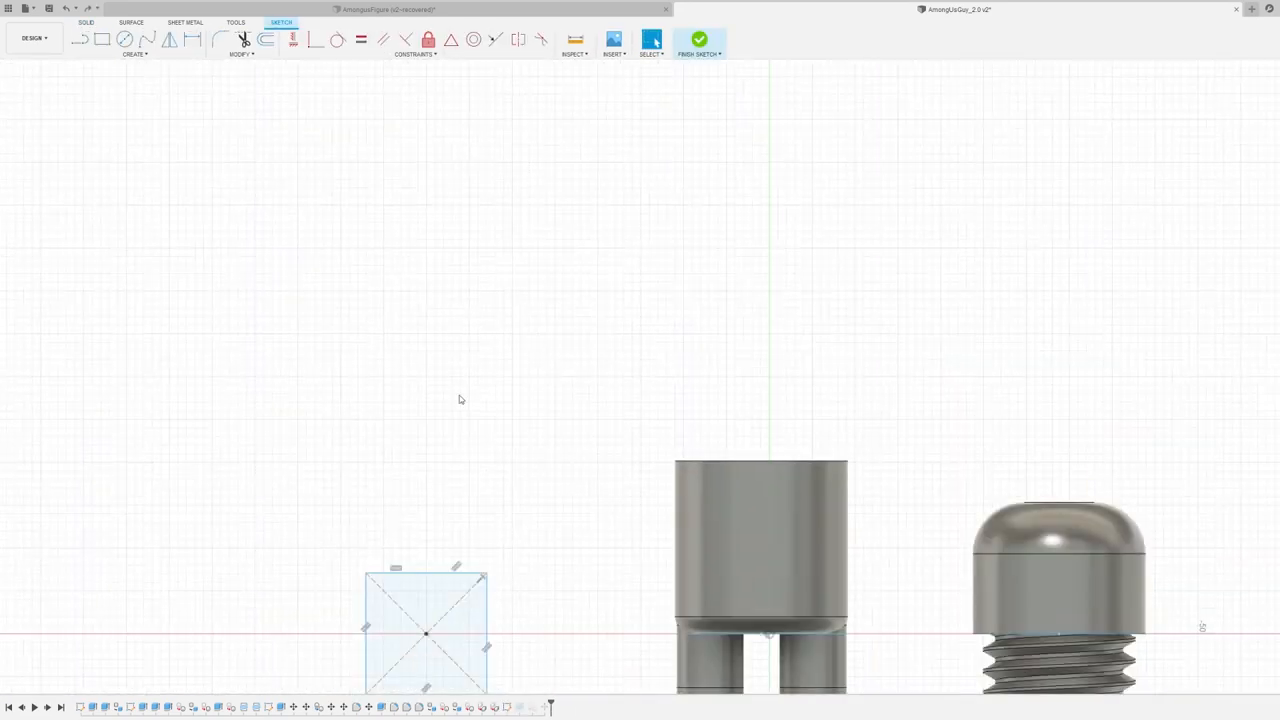
click(698, 40)
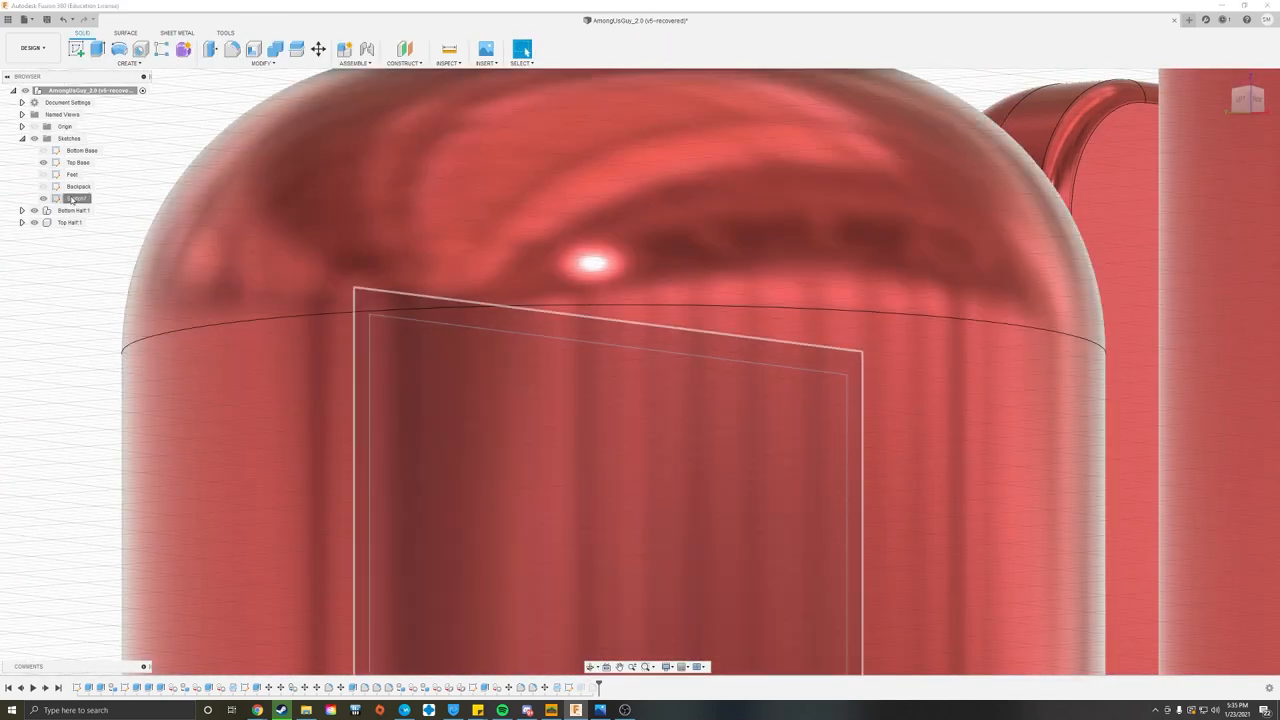
- Extrude the rectangle profile sideways from the head piece as the backpack block
double_click(76, 198)
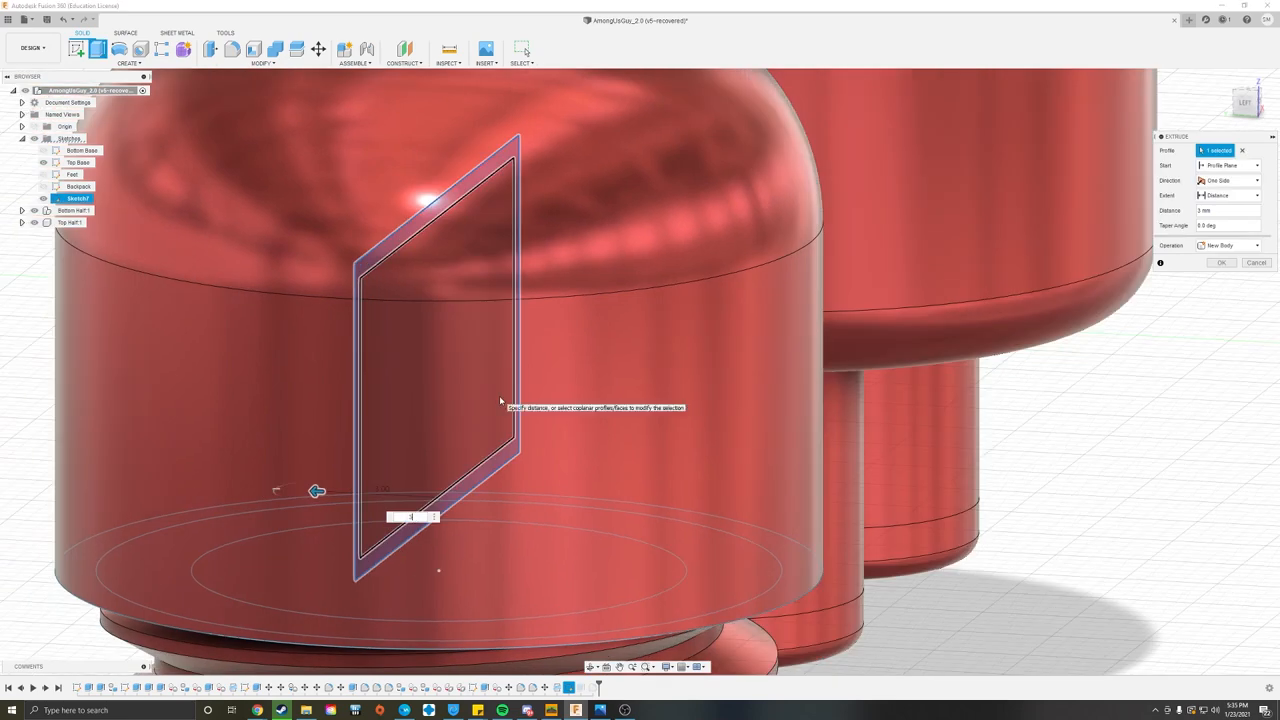
click(1228, 180)
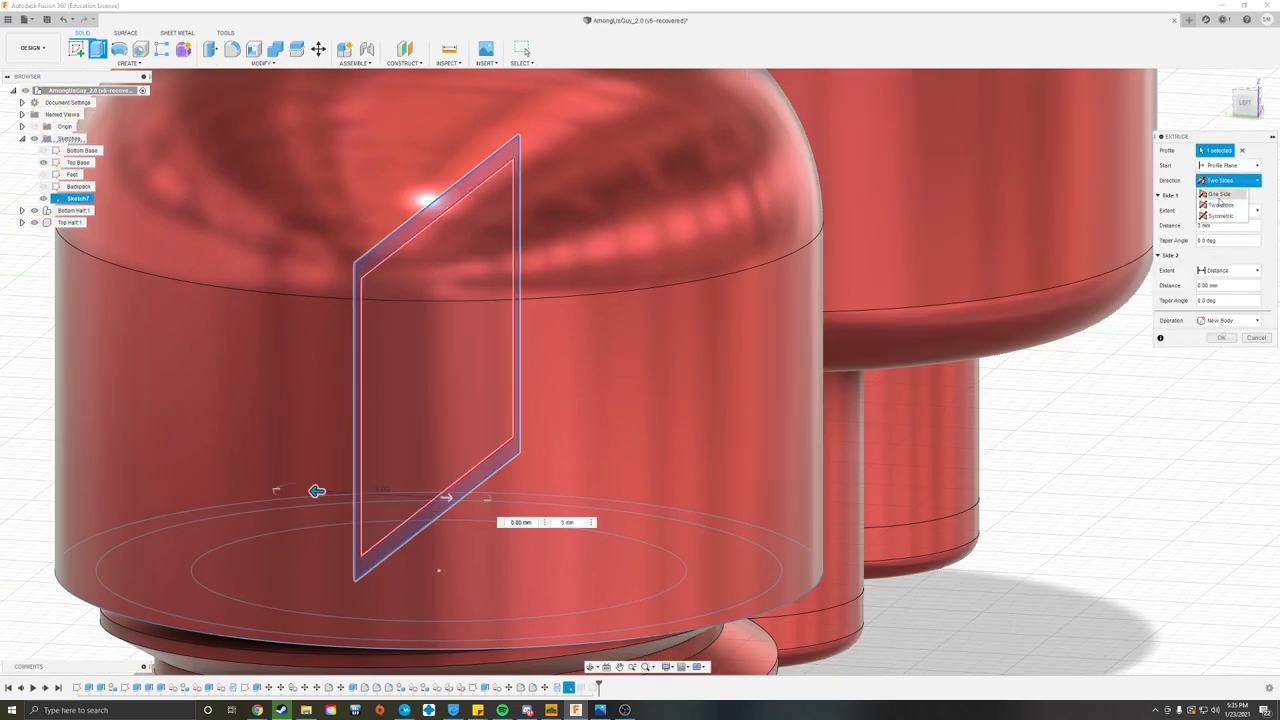
click(1218, 194)
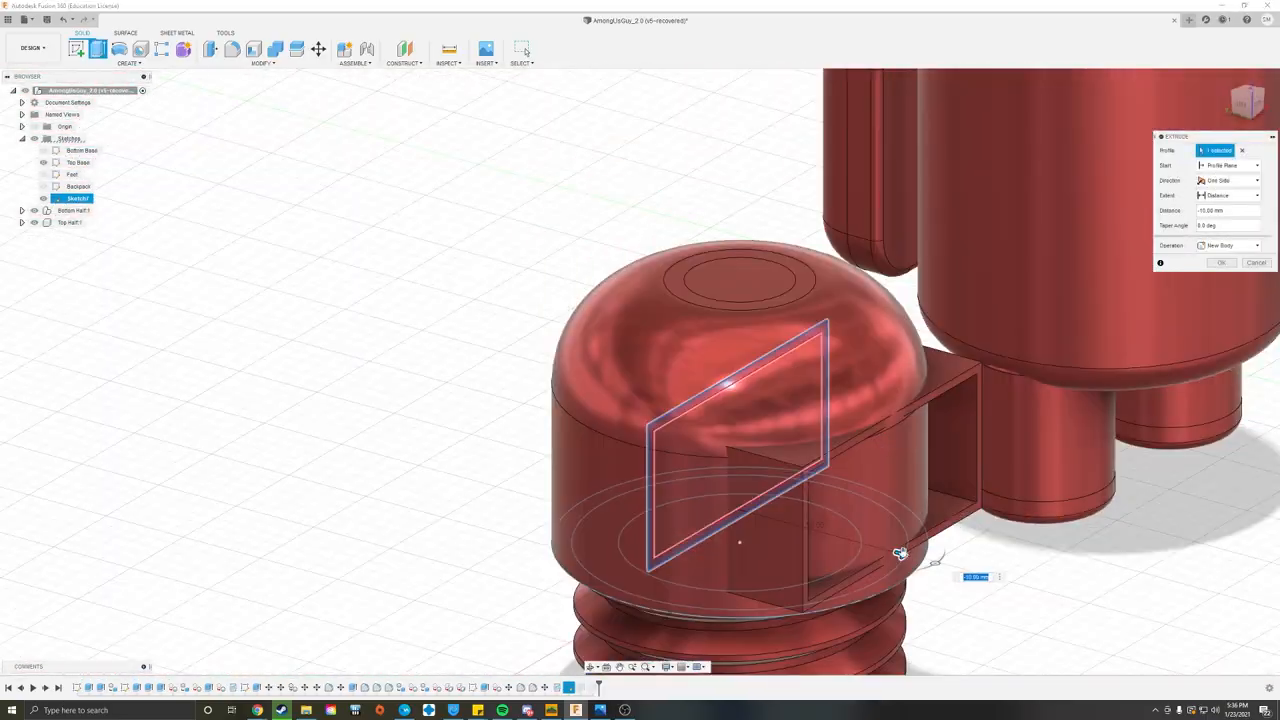
click(1222, 262)
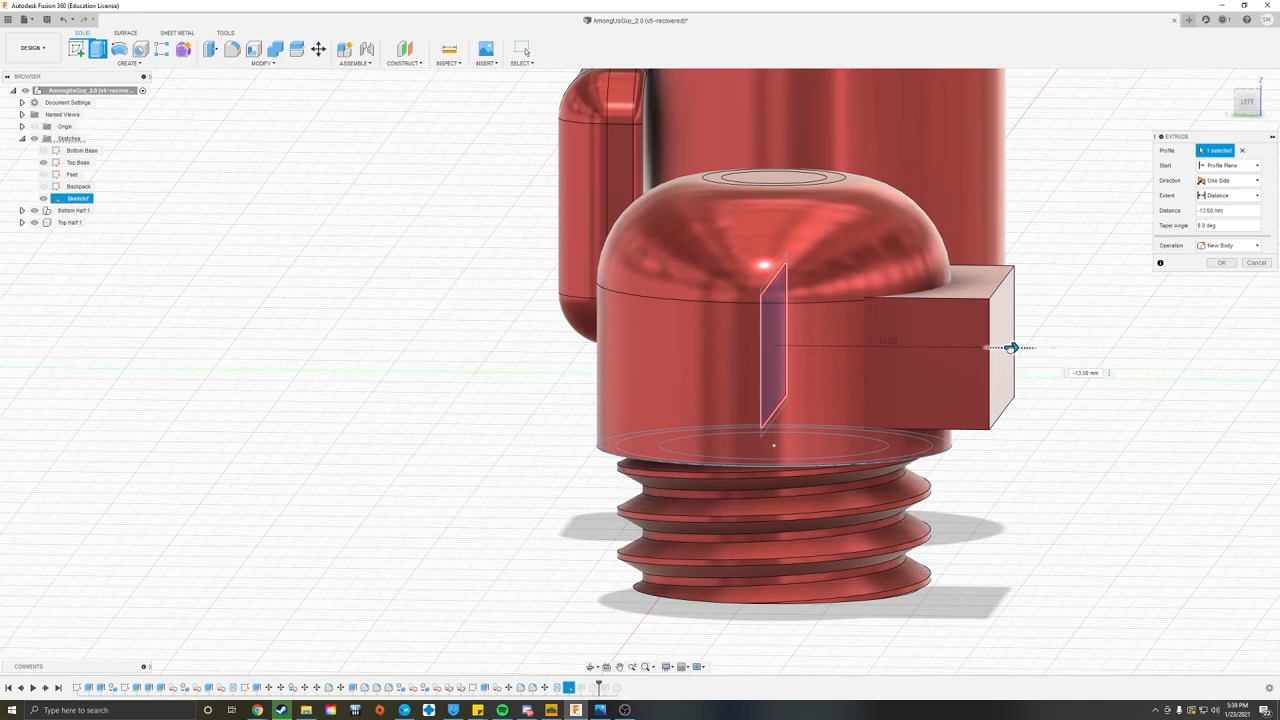
click(1220, 262)
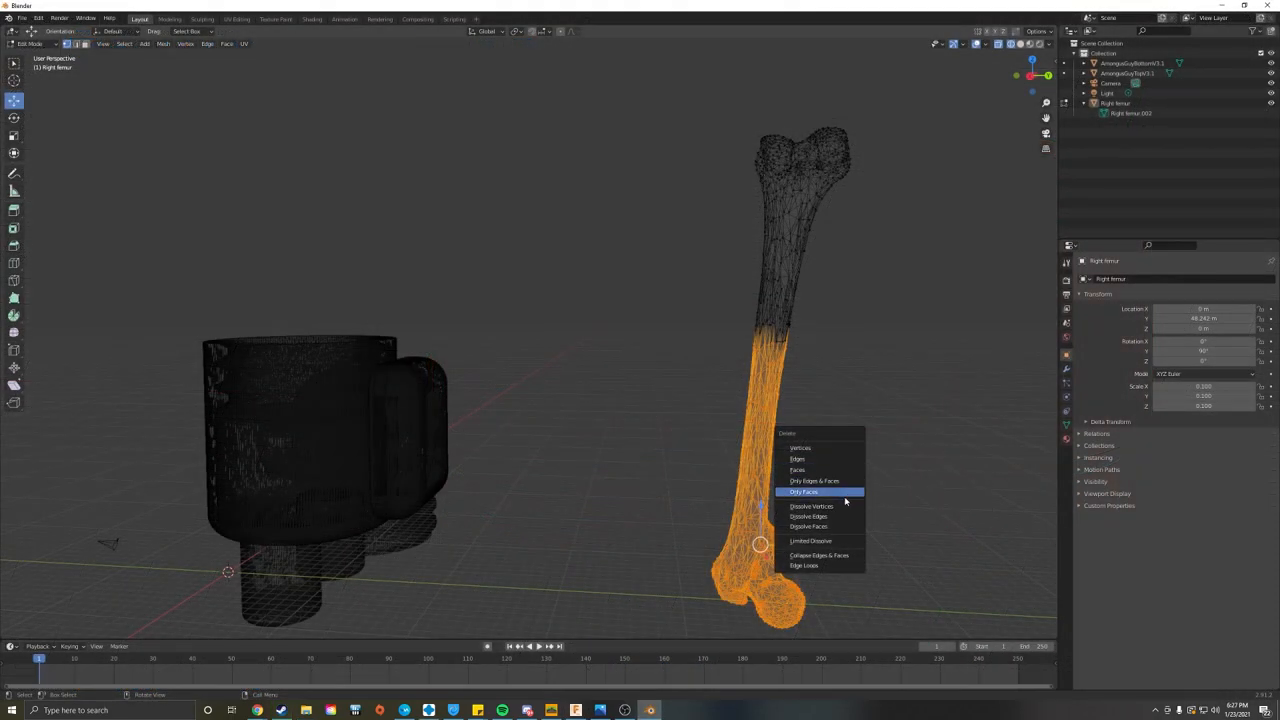
mouse_move(810, 528)
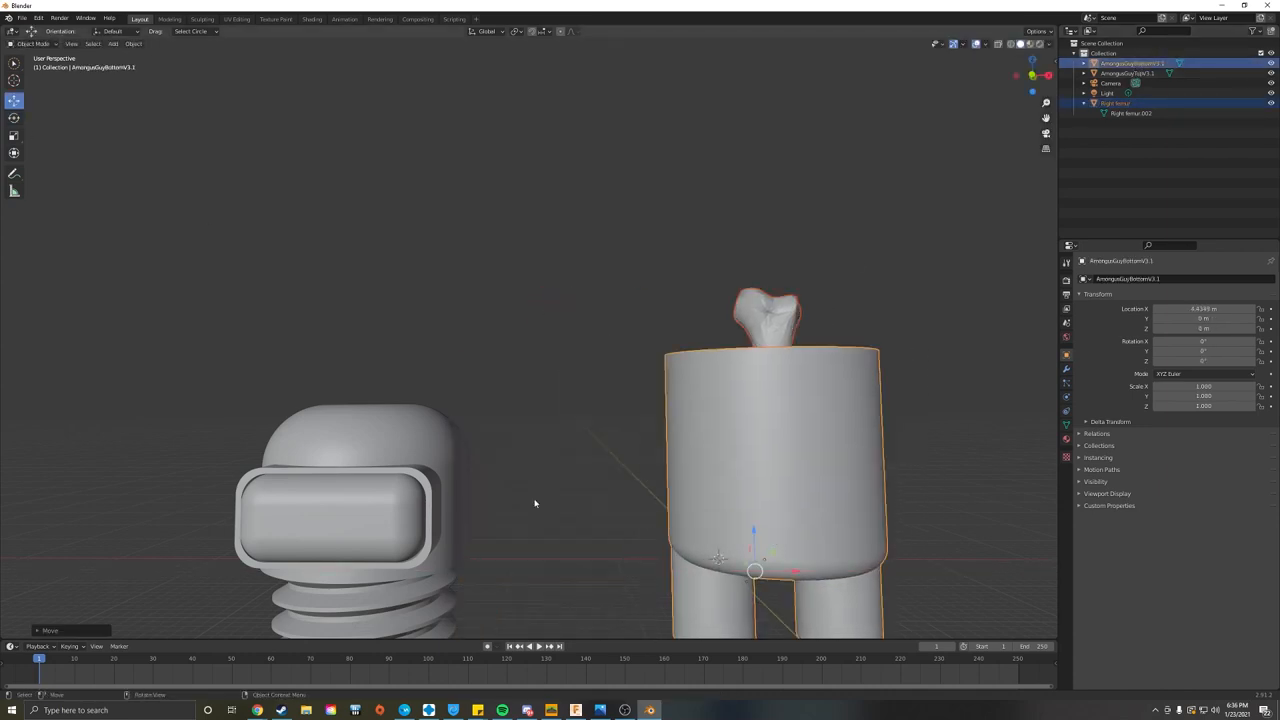
- Move the shortened bone onto the top of the crewmate's body
drag(600, 400, 480, 390)
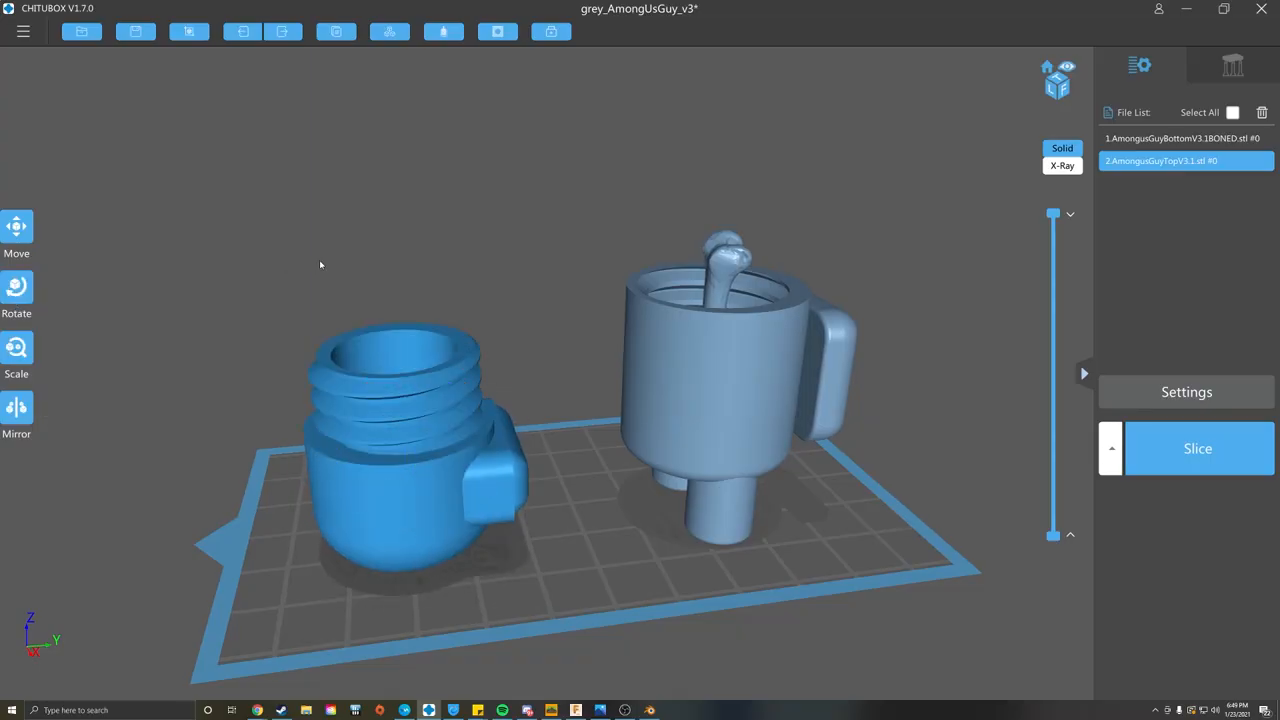
- Generate supports under the threaded bottom half and inspect them from below
click(1184, 138)
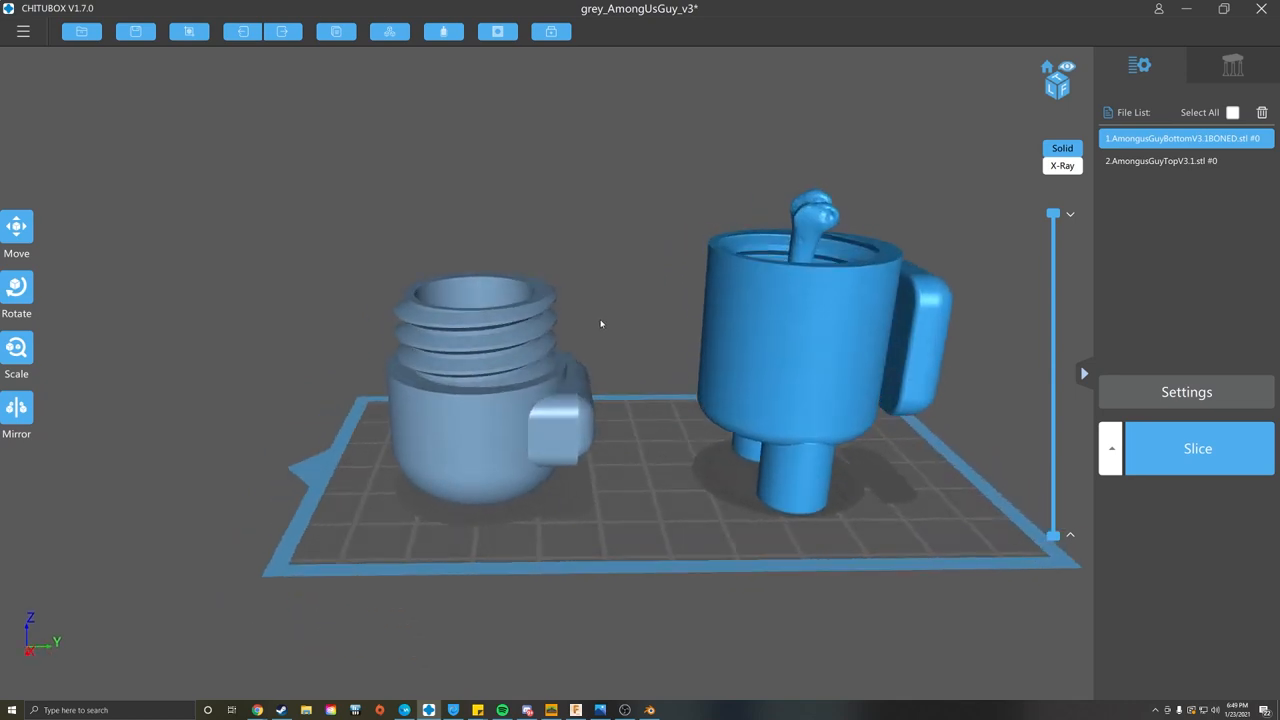
click(1184, 160)
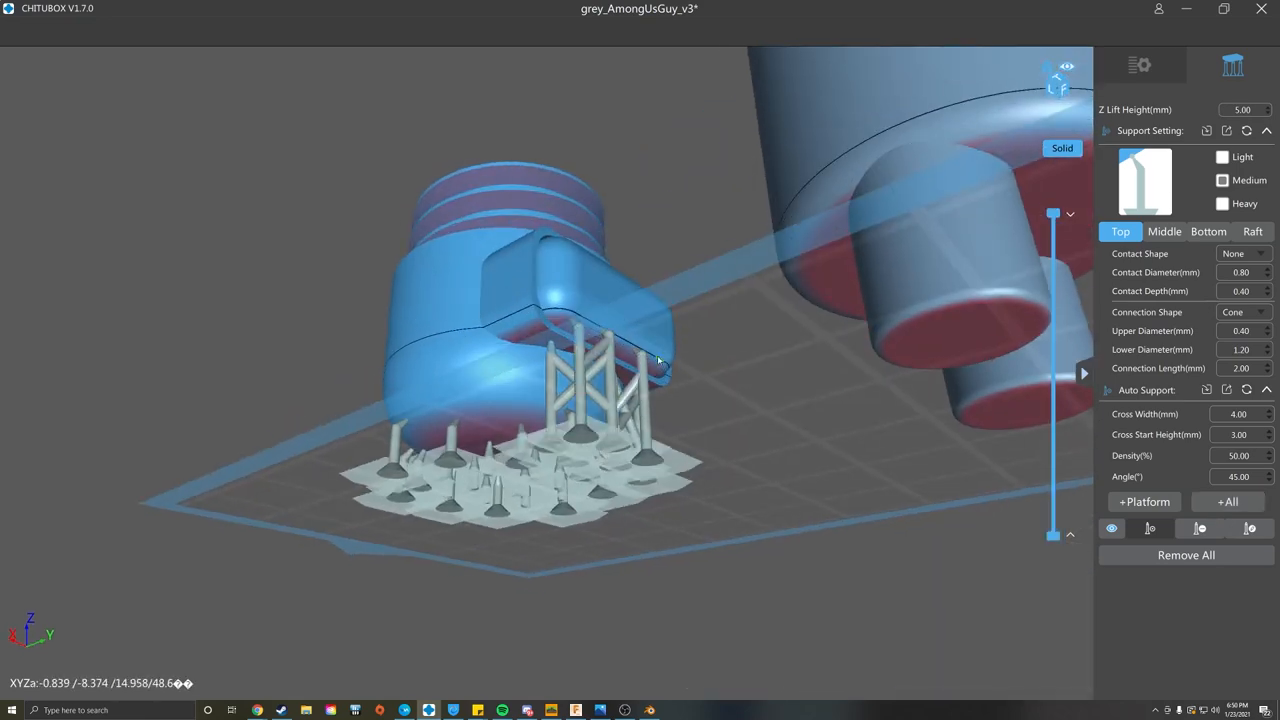
drag(660, 360, 490, 316)
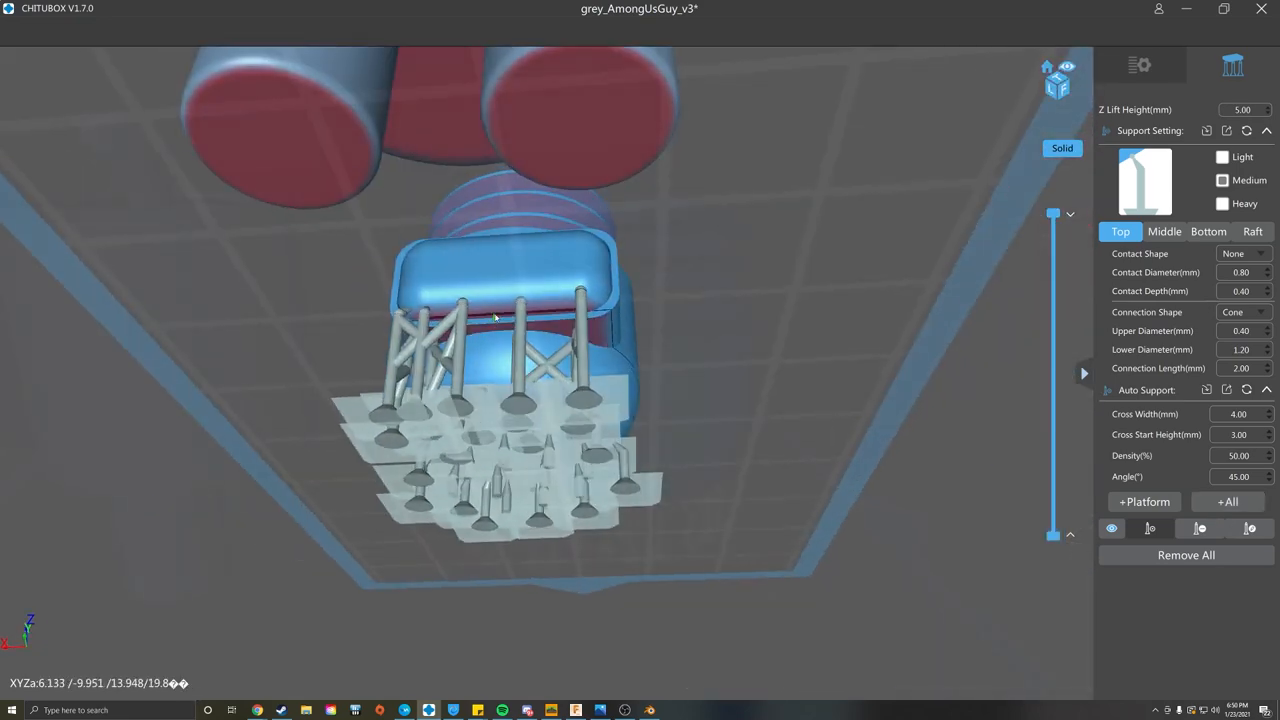